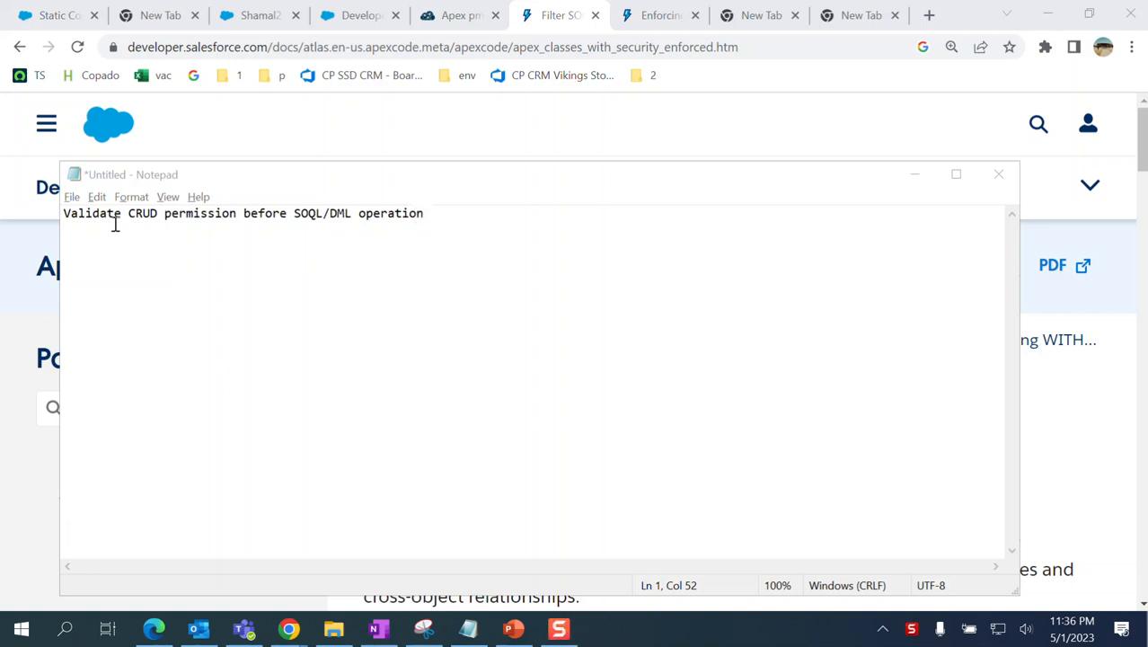
mouse_move(265, 217)
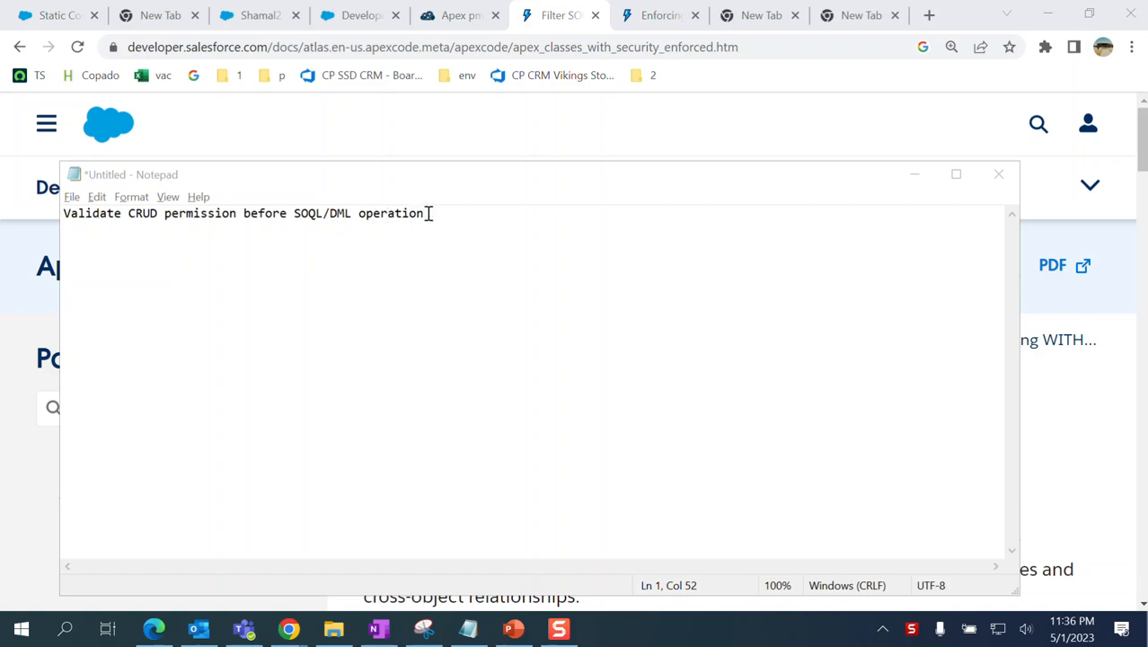
- Put the note away and scroll the WITH SECURITY_ENFORCED page to its Account query example
key("ctrl+a")
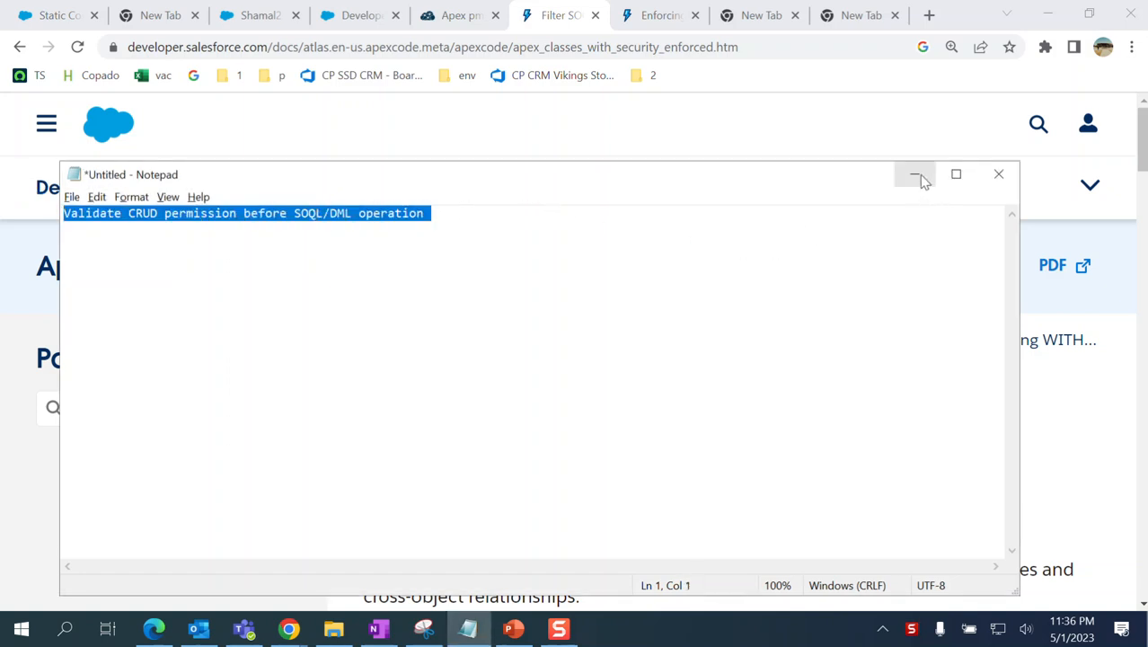
left_click(914, 173)
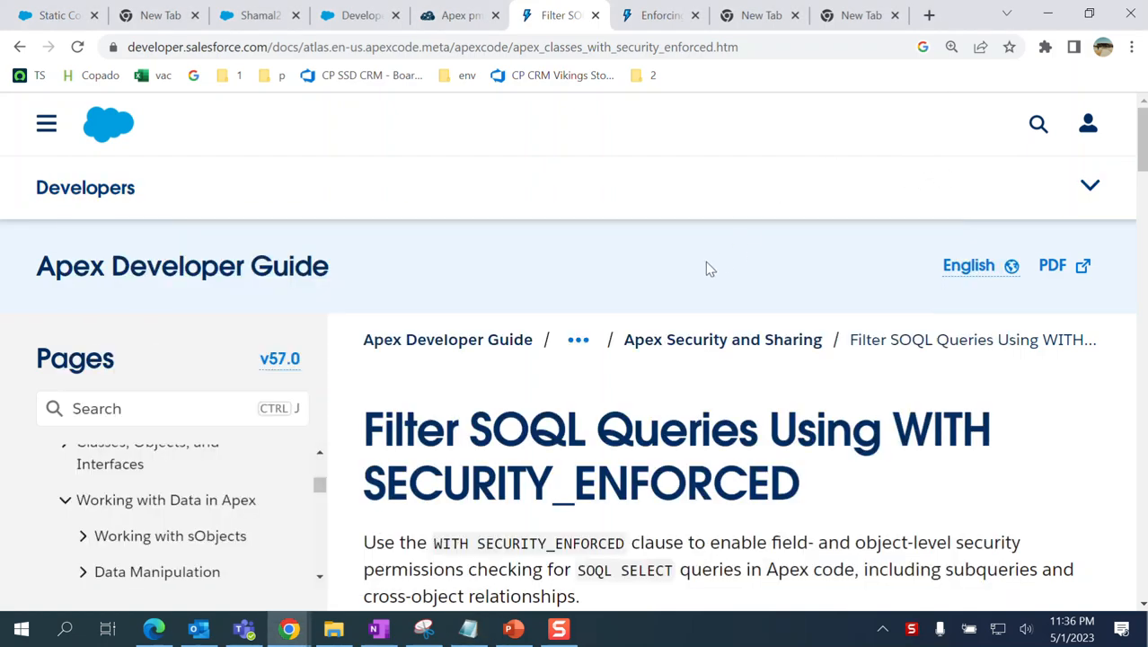
scroll("down", 3)
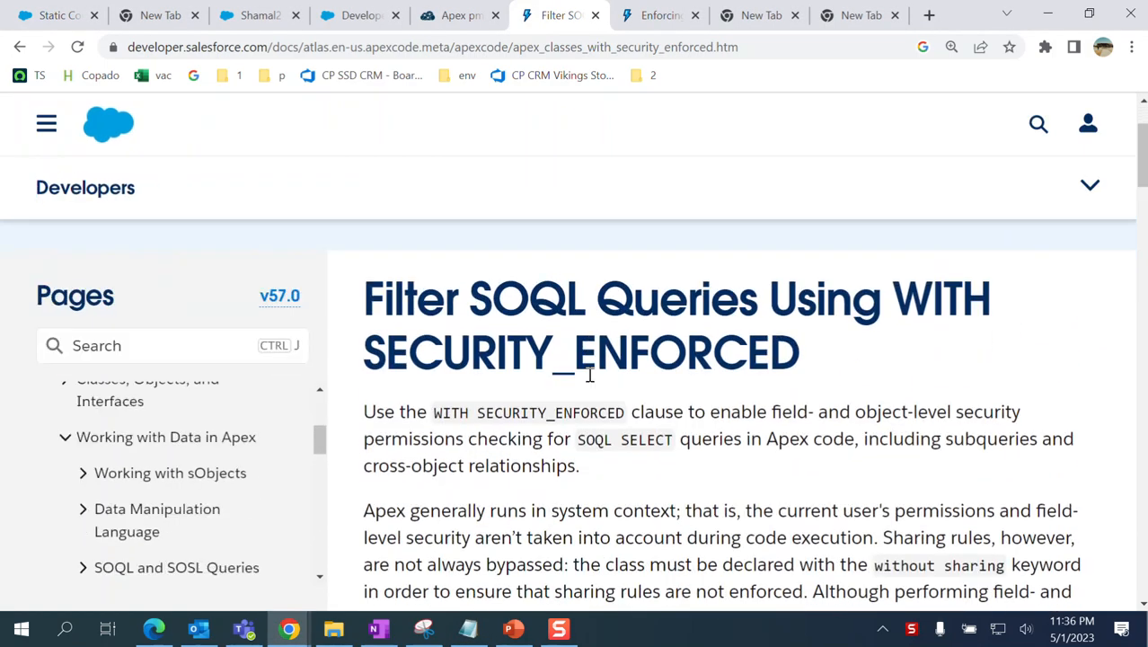
scroll("down", 3)
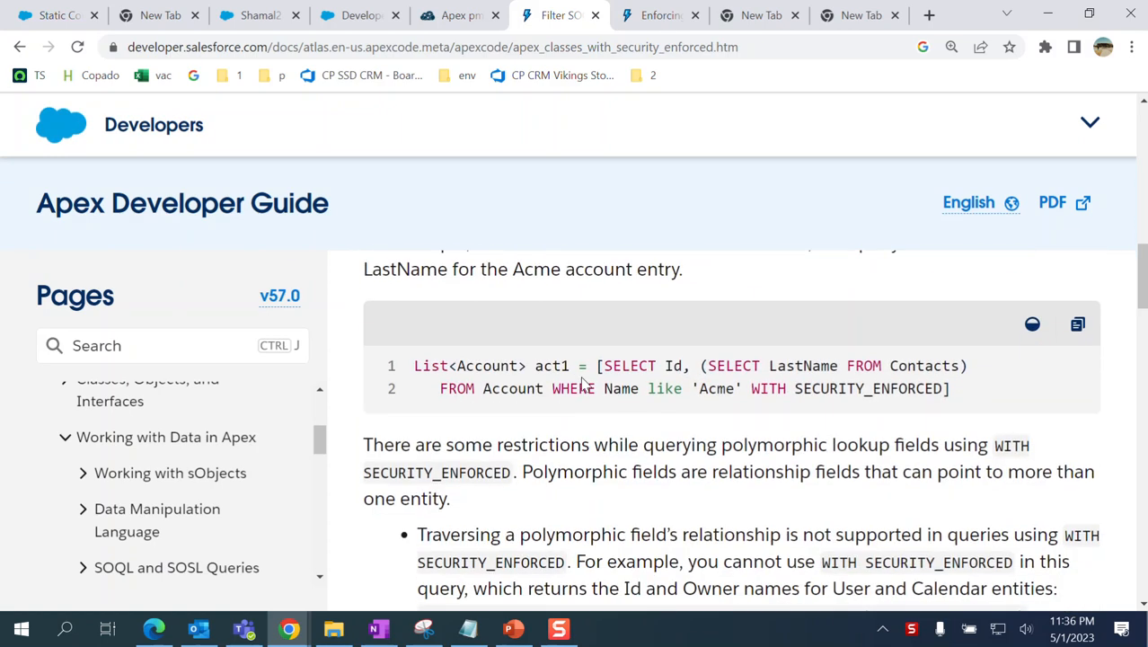
mouse_move(755, 399)
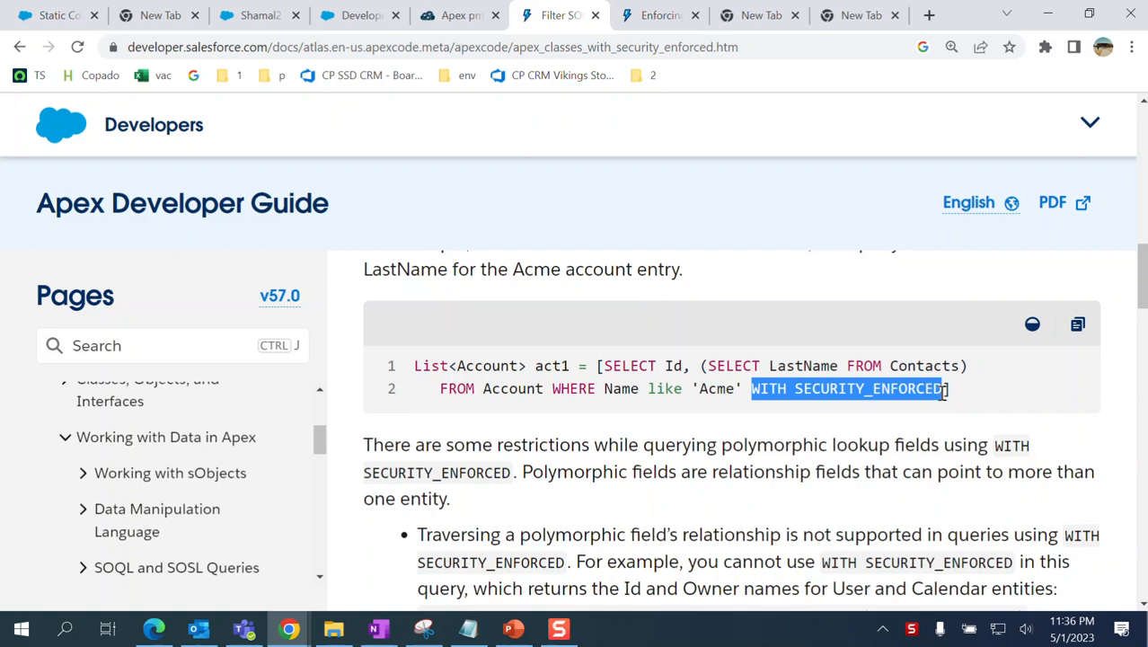
mouse_move(1036, 394)
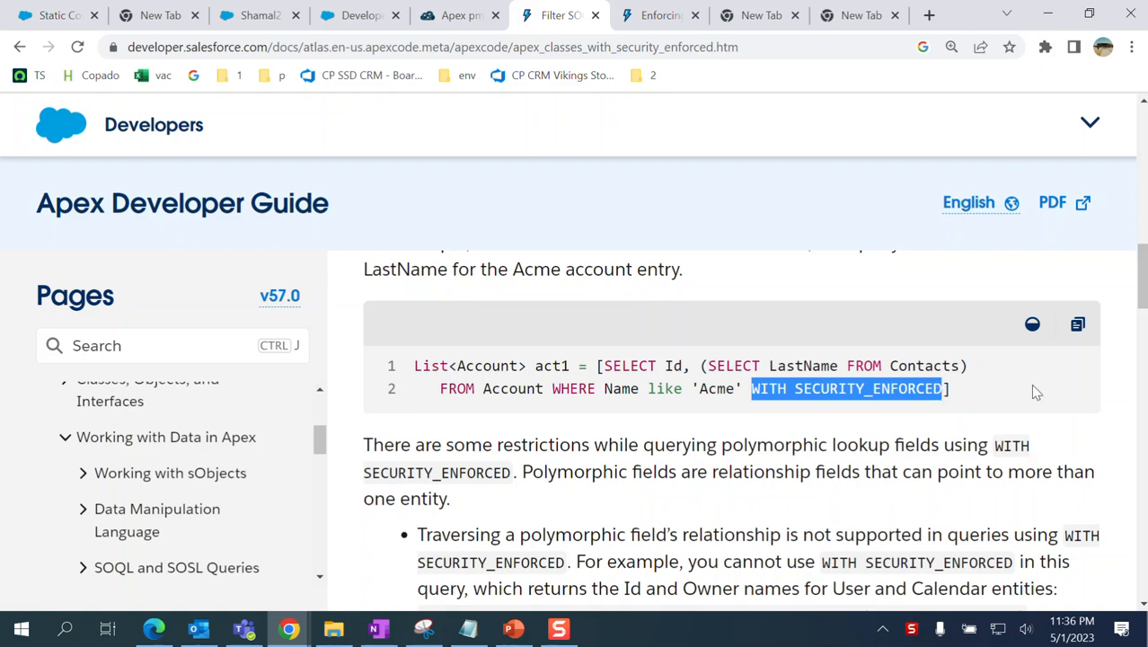
mouse_move(851, 415)
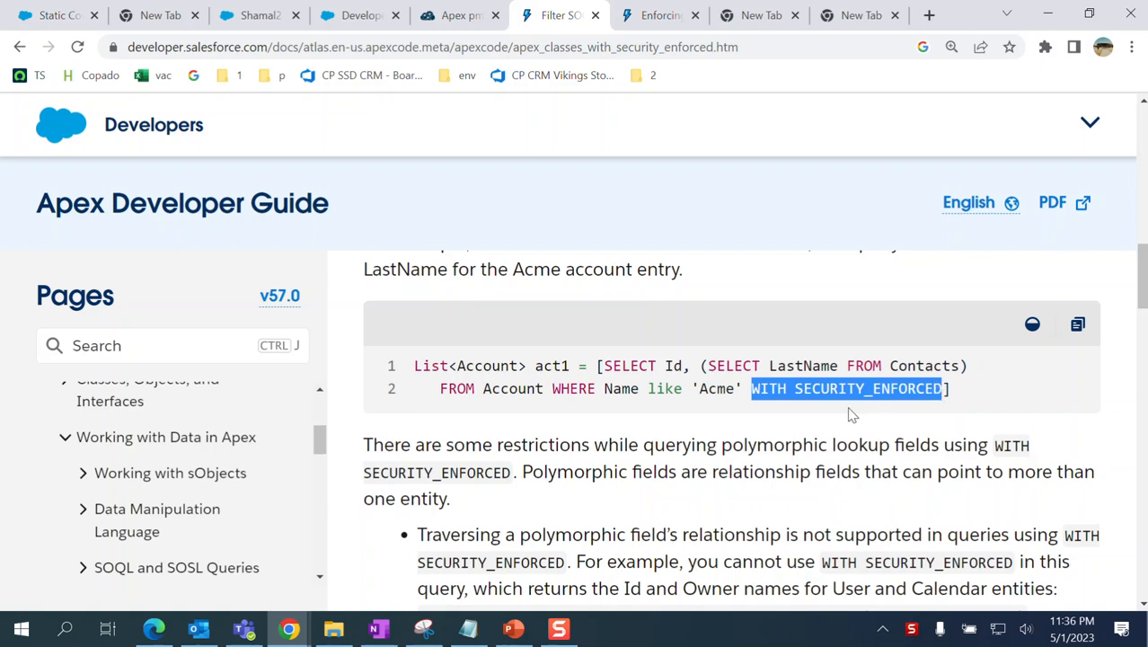
scroll("down", 3)
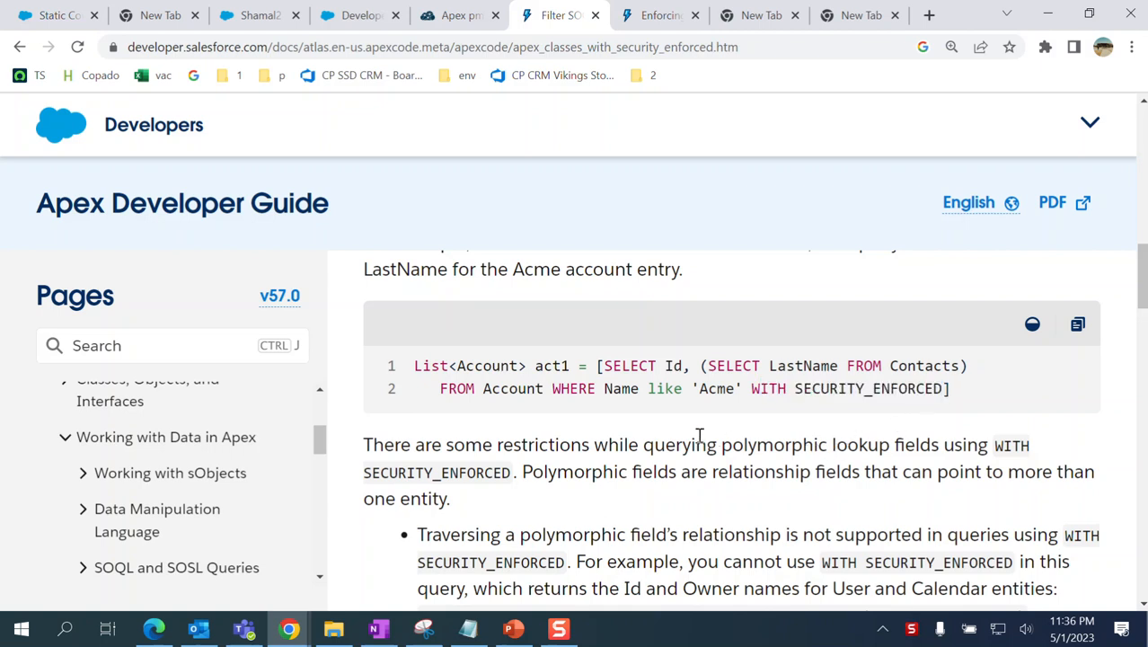
mouse_move(581, 437)
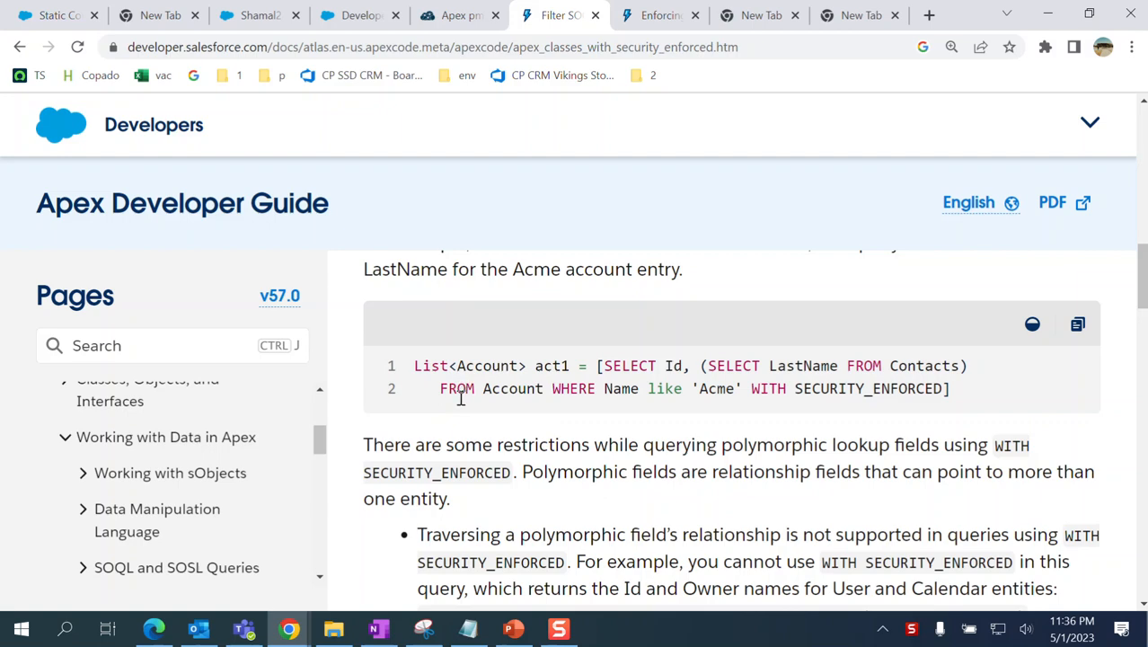
mouse_move(660, 15)
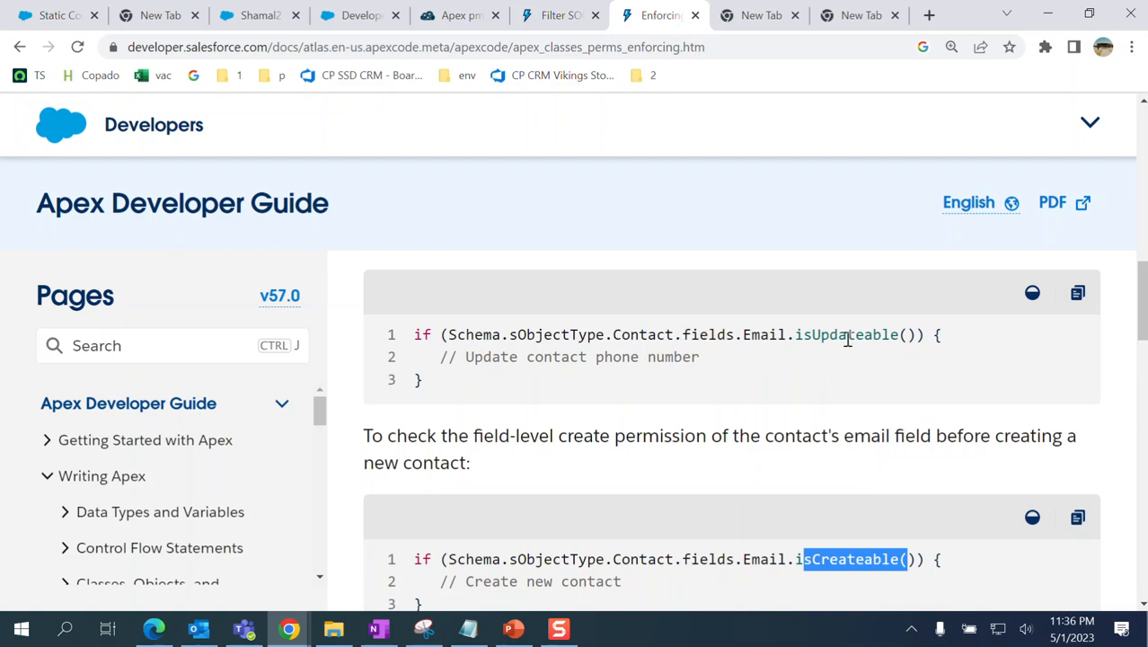
- Scroll past isCreateable to the Contact Email isAccessible() query example
scroll("down", 3)
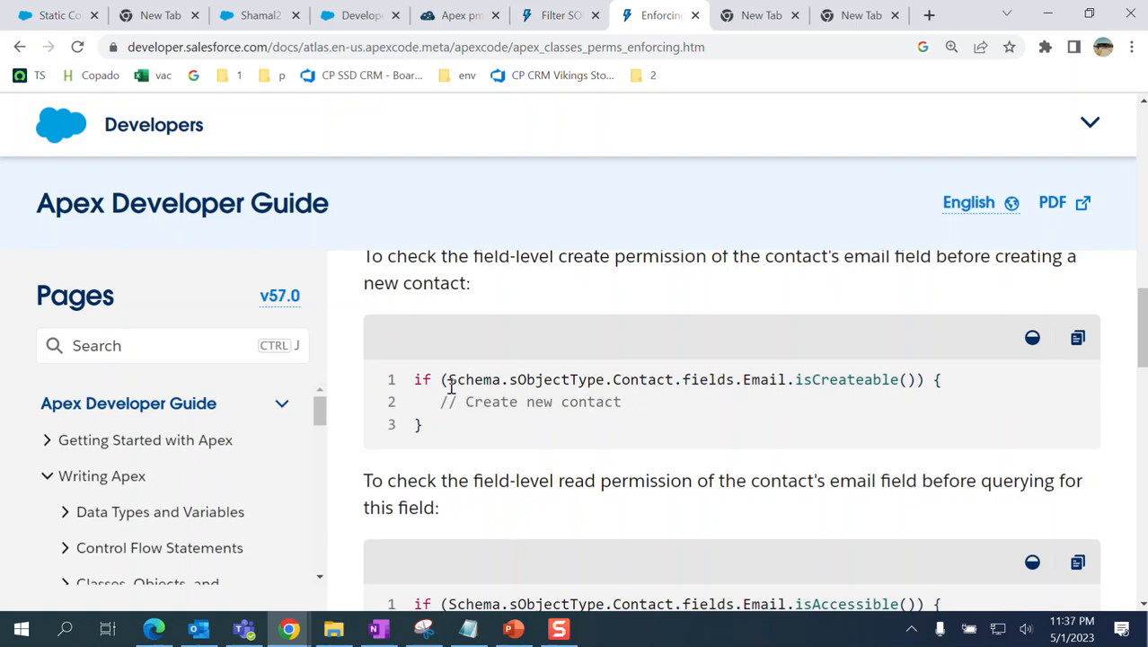
mouse_move(626, 386)
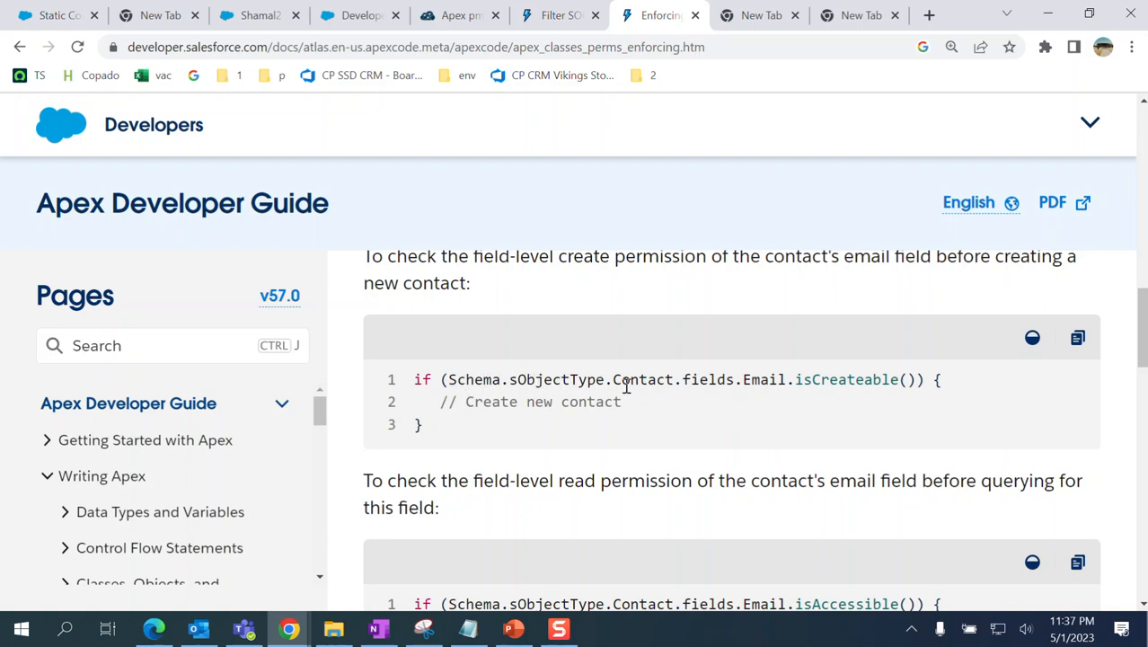
mouse_move(716, 384)
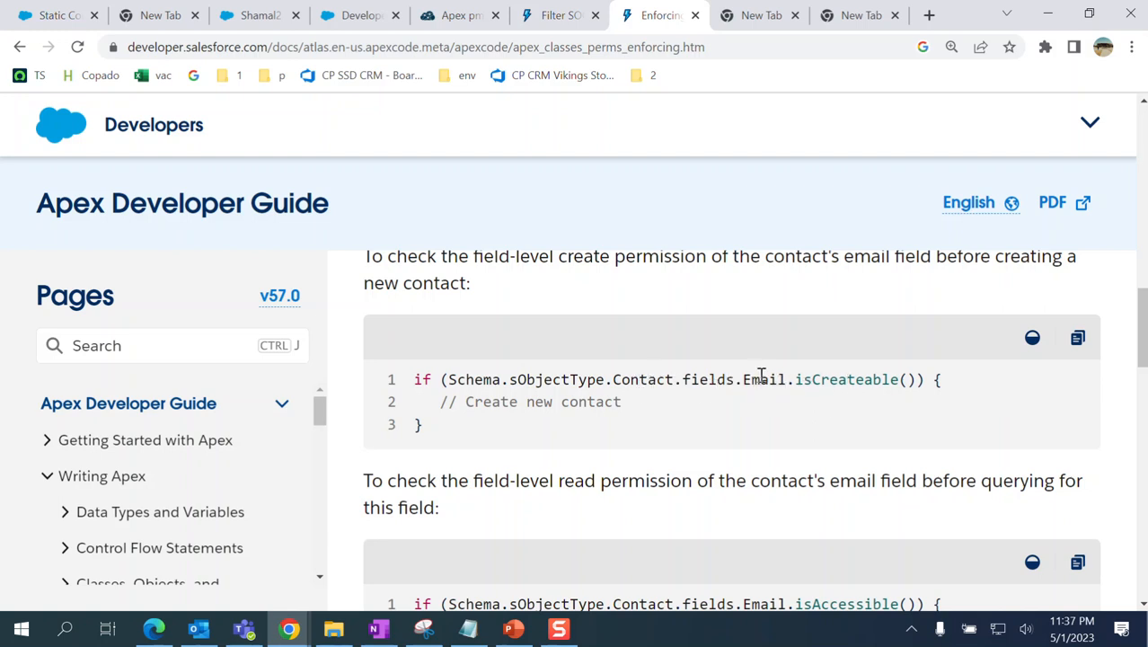
mouse_move(804, 399)
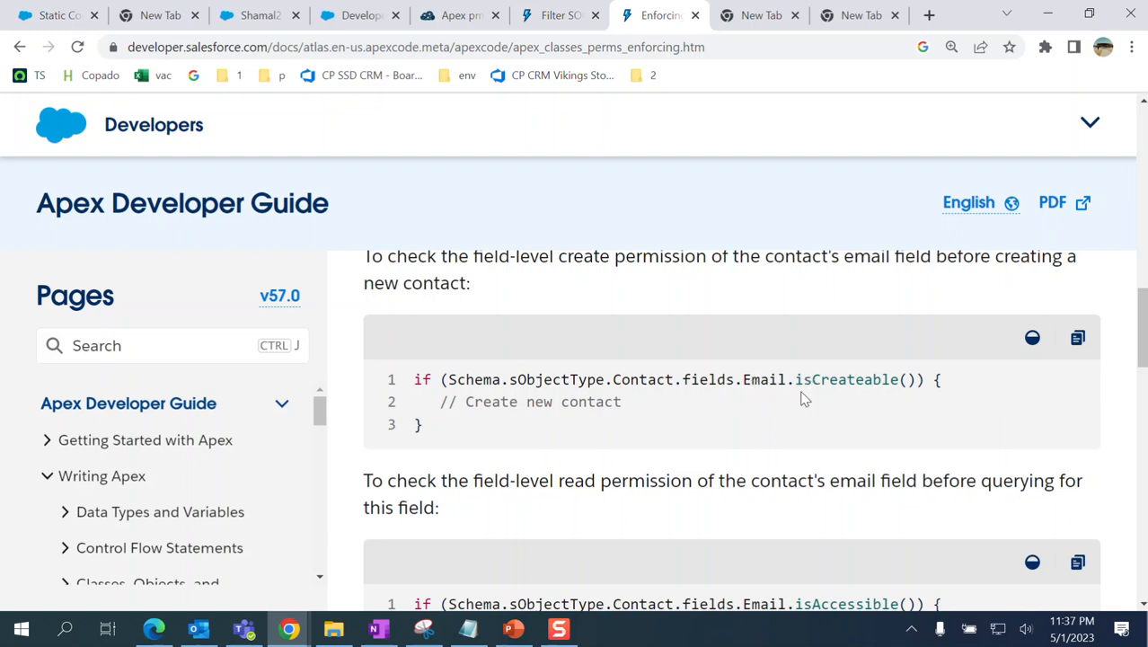
mouse_move(517, 420)
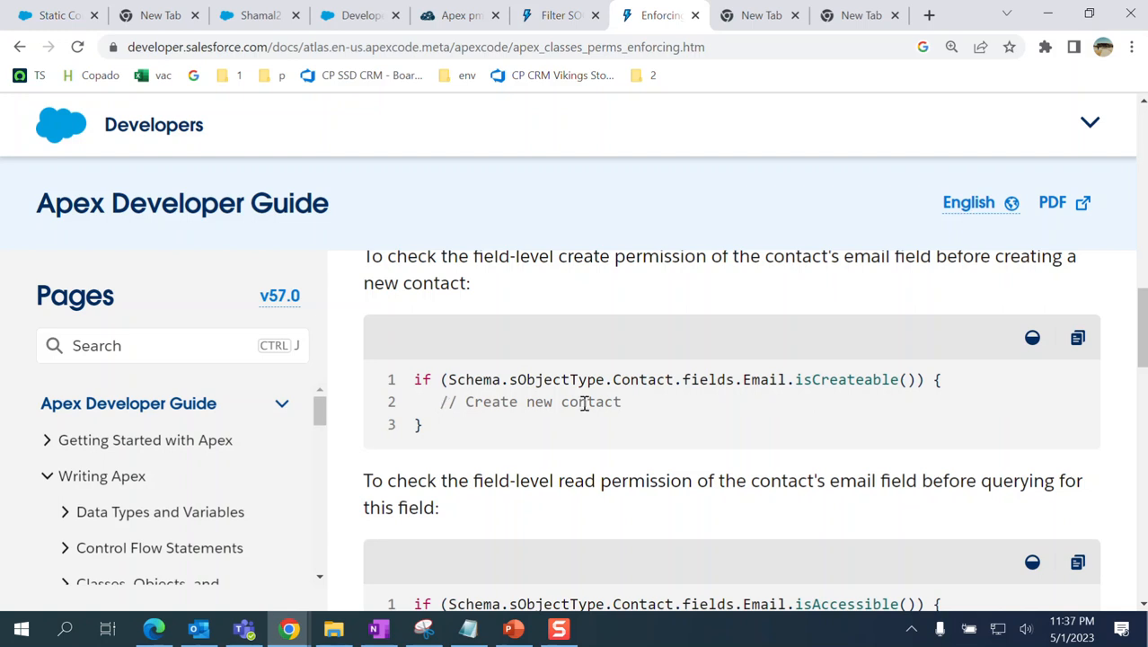
mouse_move(483, 402)
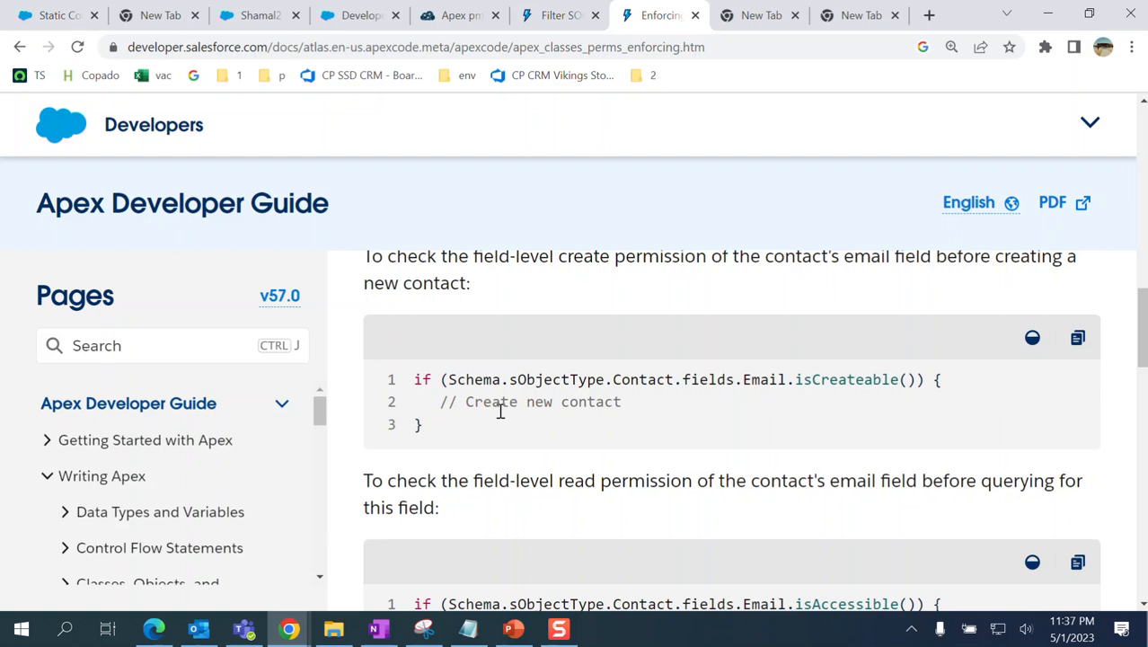
mouse_move(663, 422)
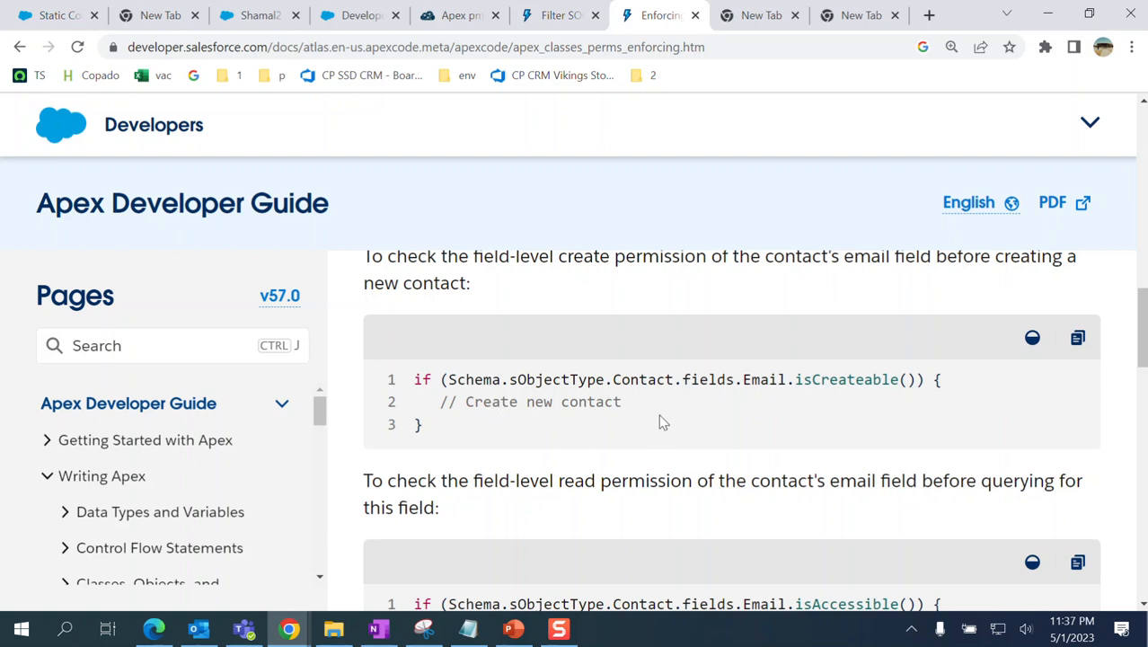
mouse_move(705, 435)
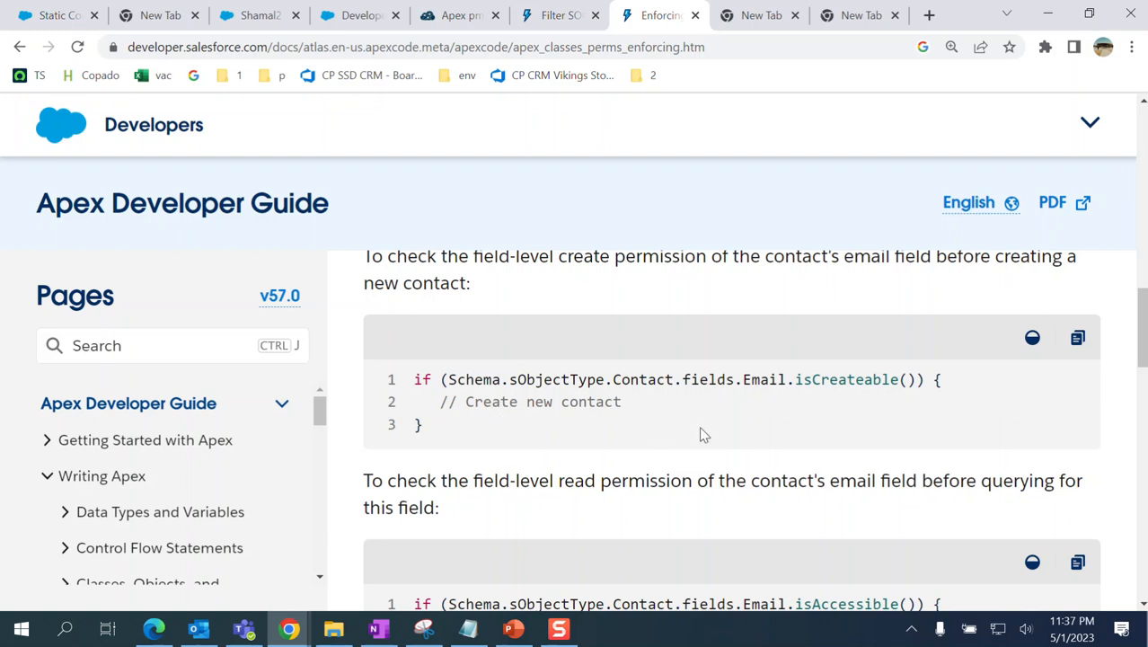
mouse_move(768, 404)
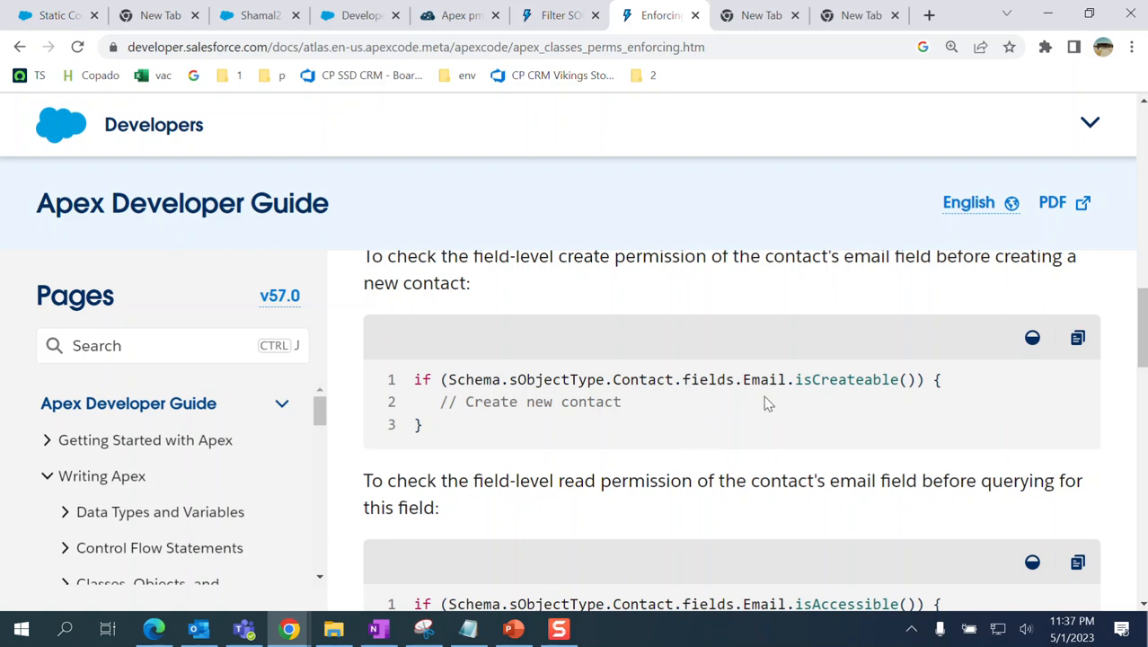
mouse_move(834, 402)
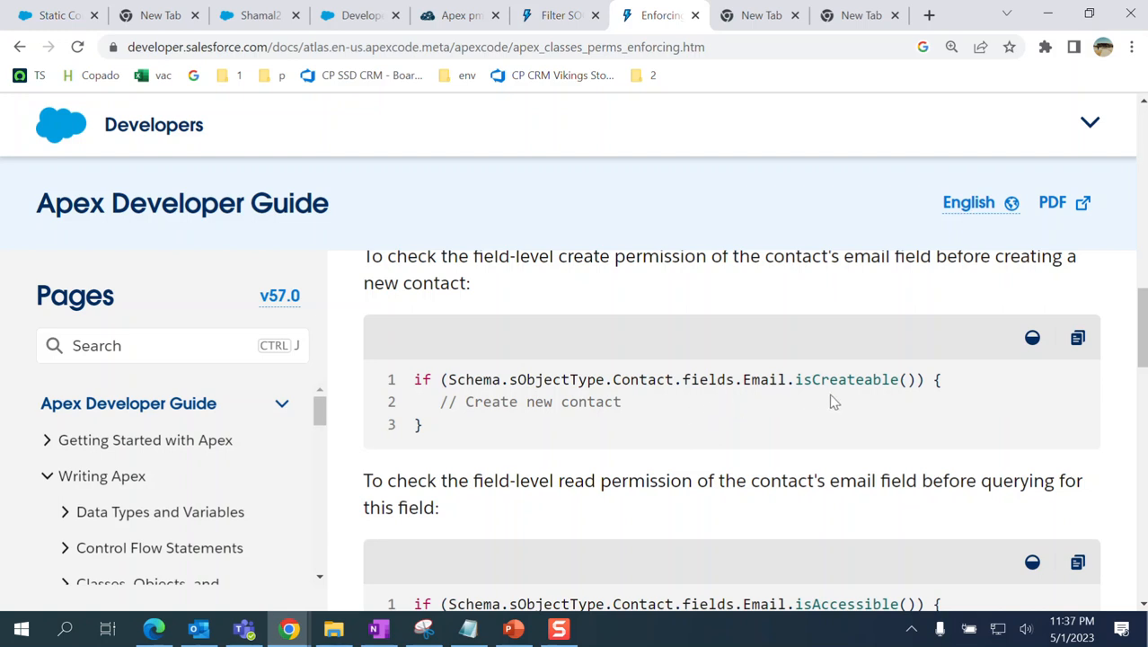
scroll("down", 3)
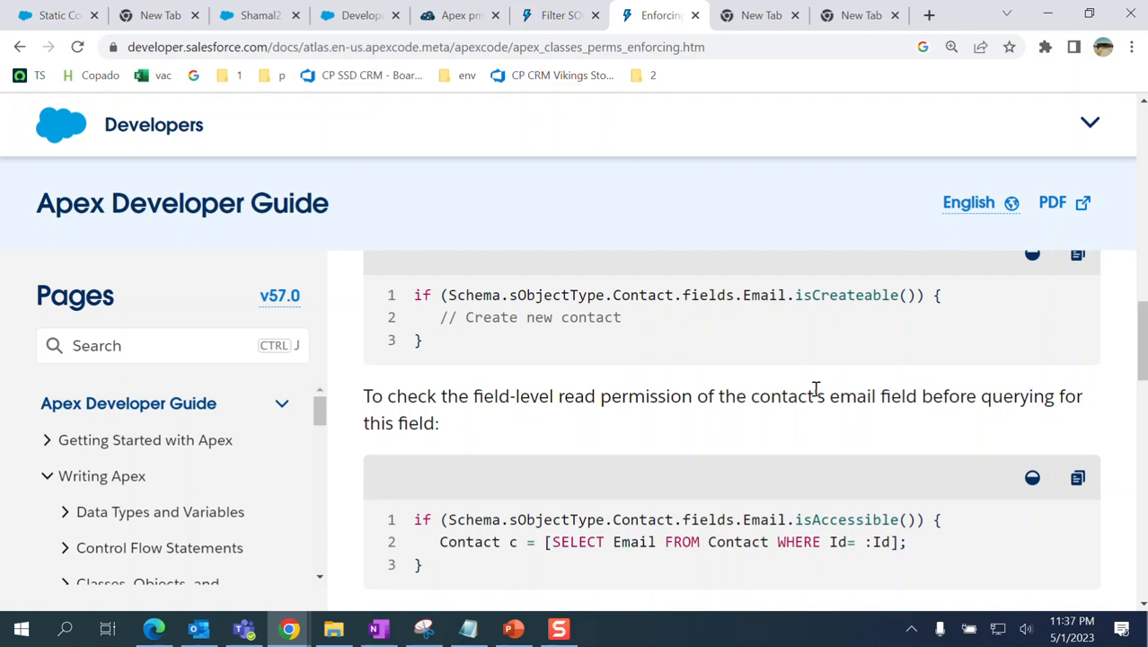
- Select the 'SELECT Email FROM Contact' query line in the isAccessible() example
scroll("down", 3)
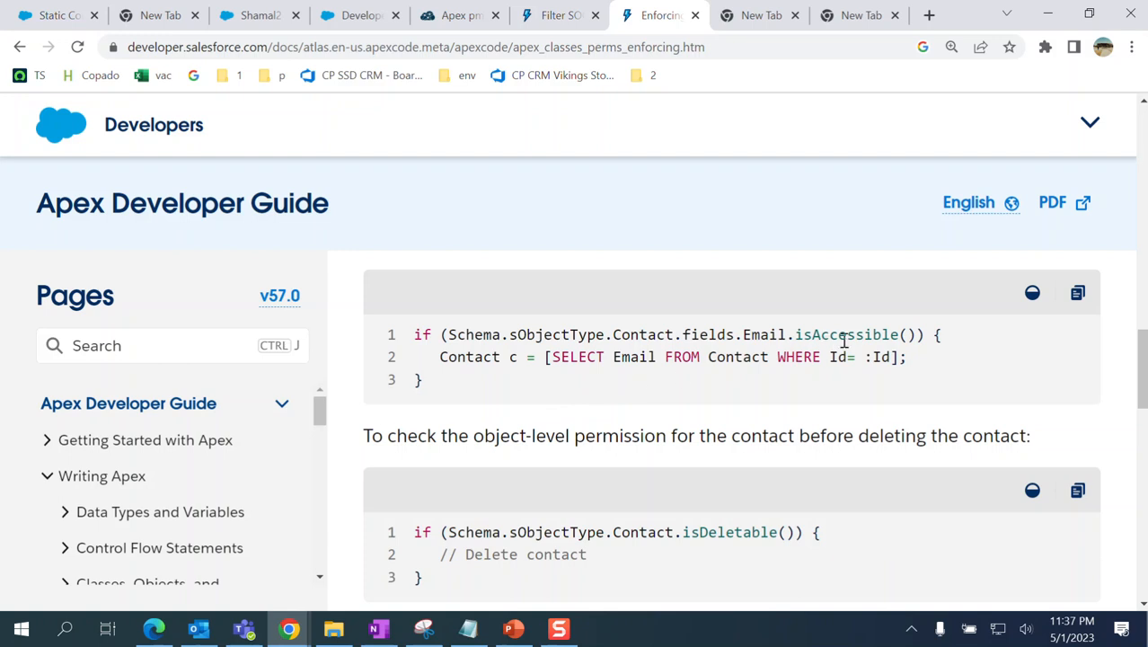
mouse_move(896, 331)
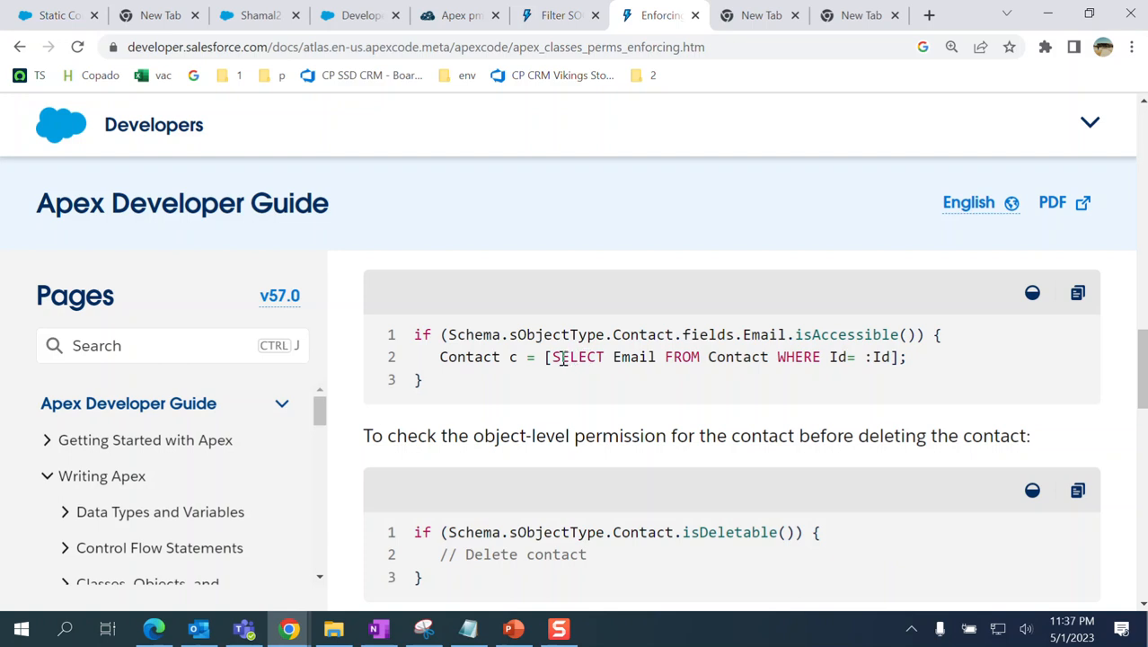
mouse_move(804, 346)
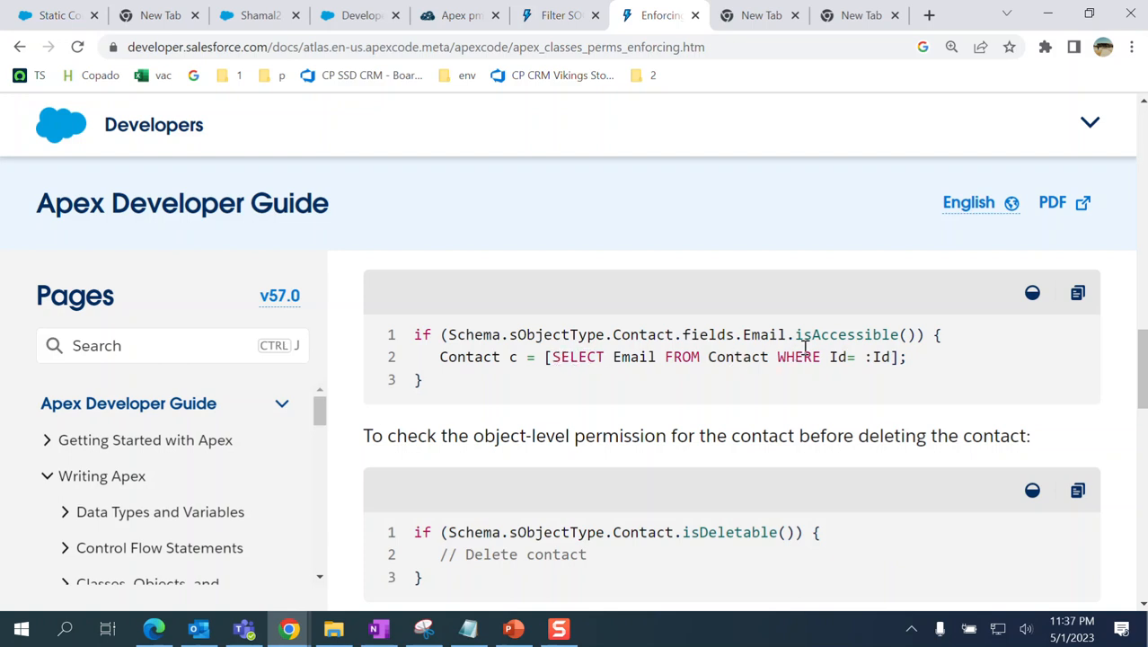
mouse_move(957, 357)
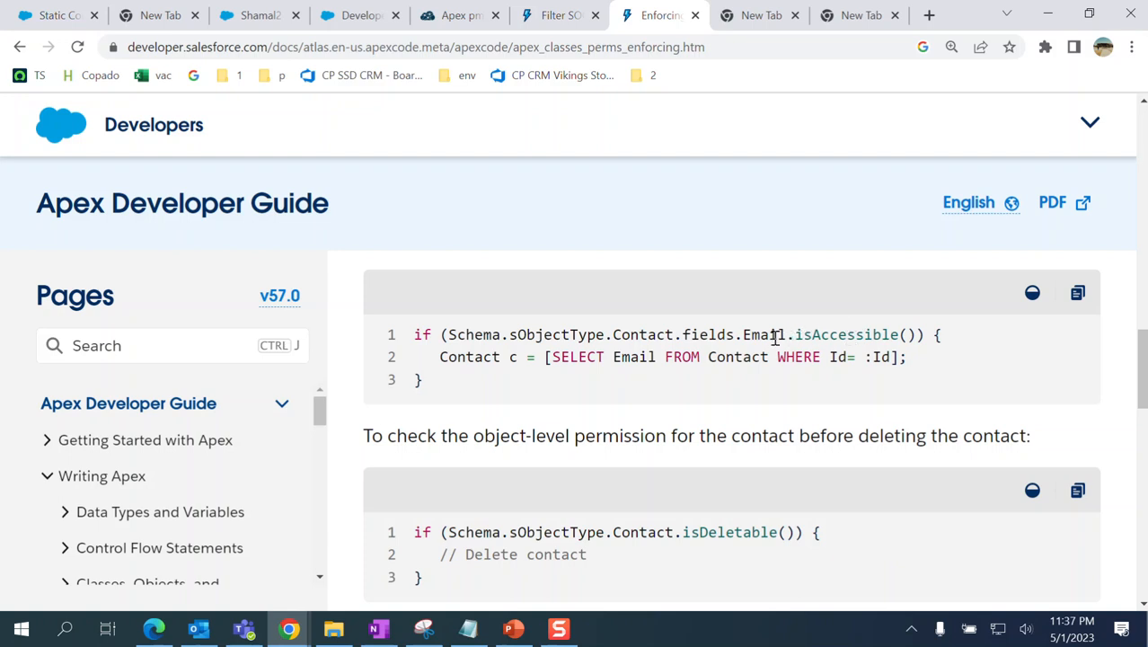
mouse_move(775, 350)
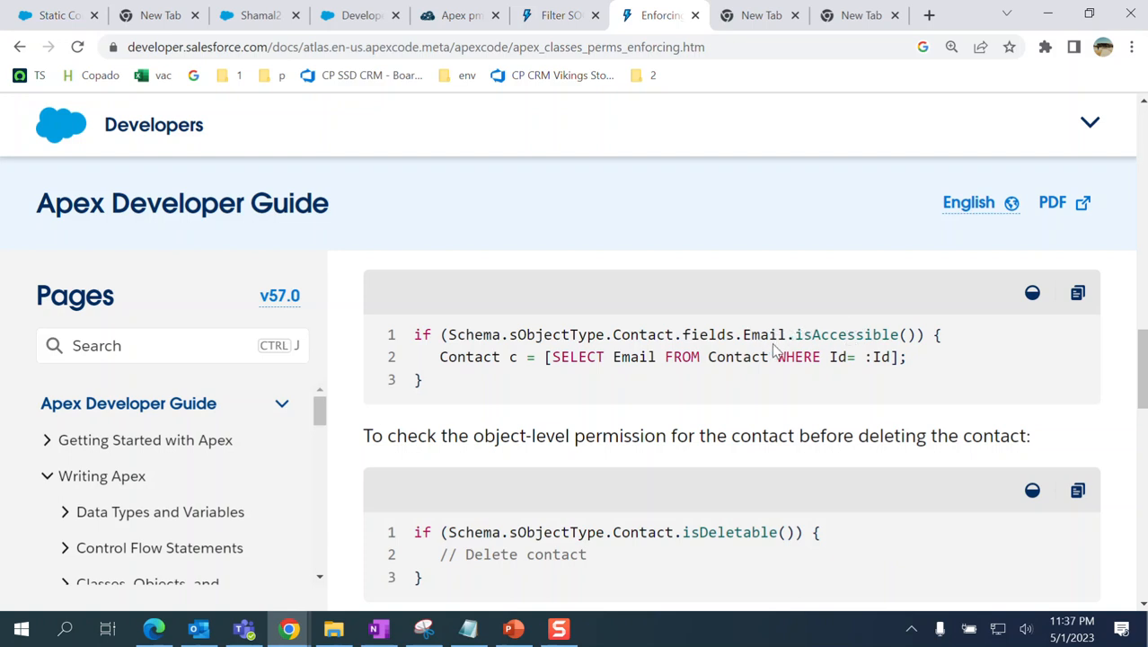
mouse_move(868, 382)
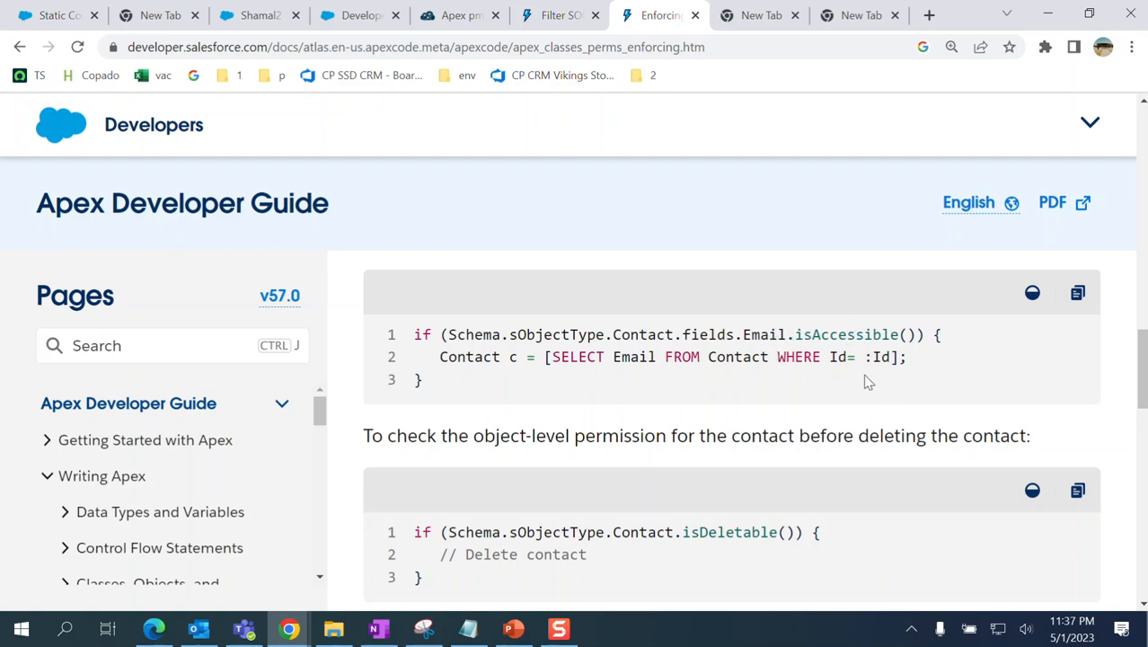
mouse_move(870, 377)
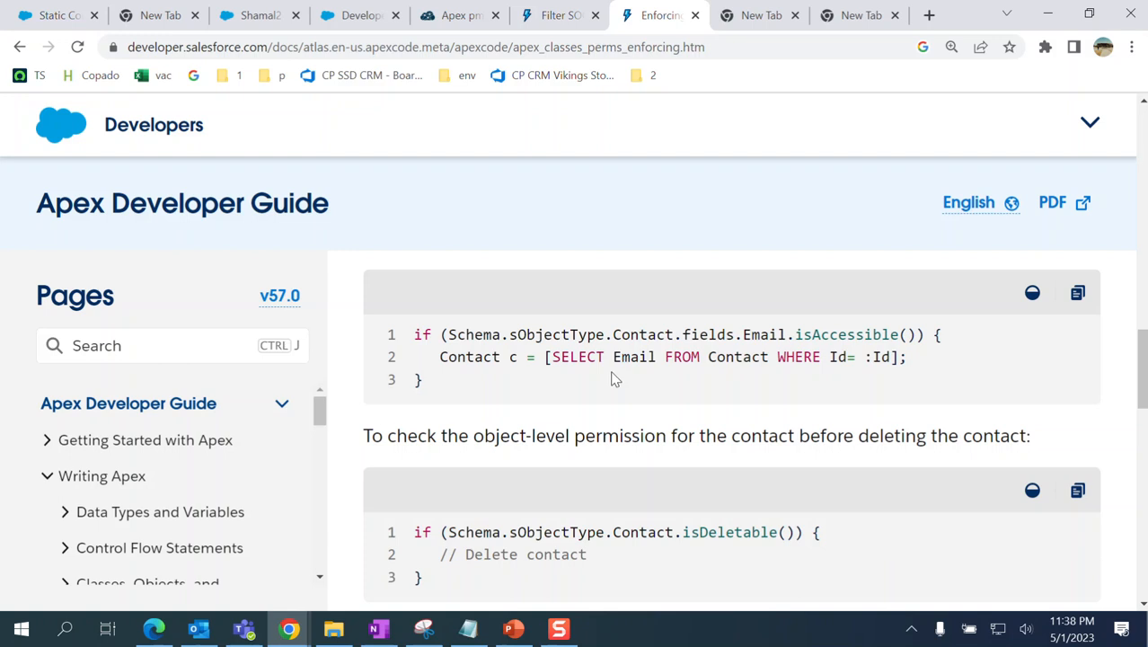
double_click(469, 357)
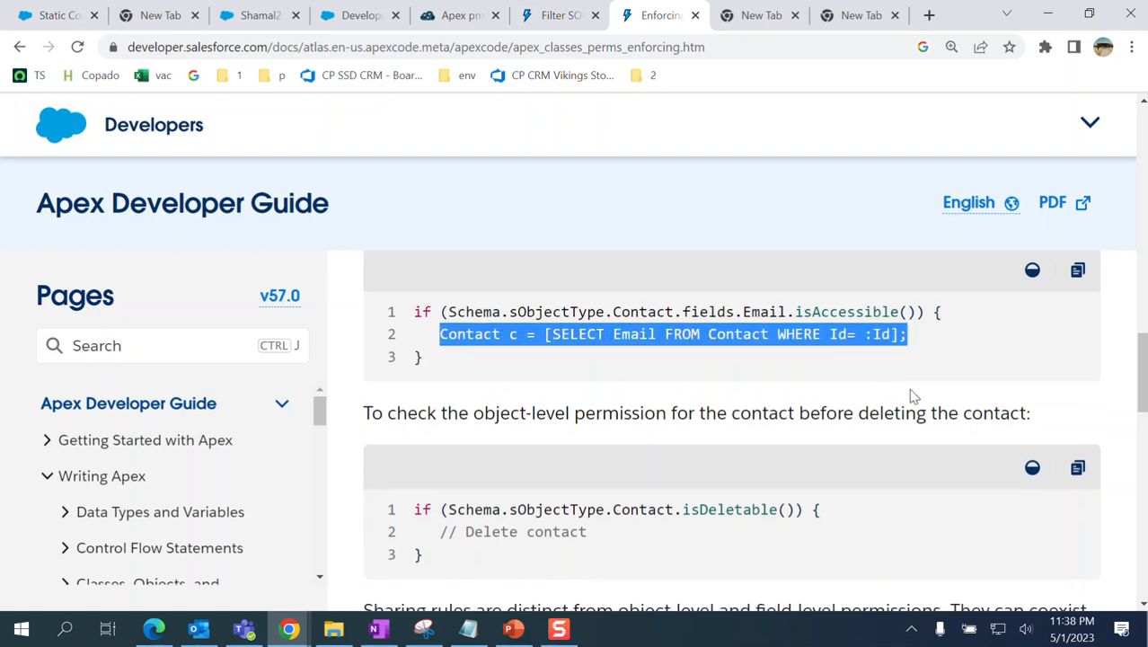
- Highlight isDeletable and the isAccessible check, then reach the isDeletable() contact example
scroll("down", 3)
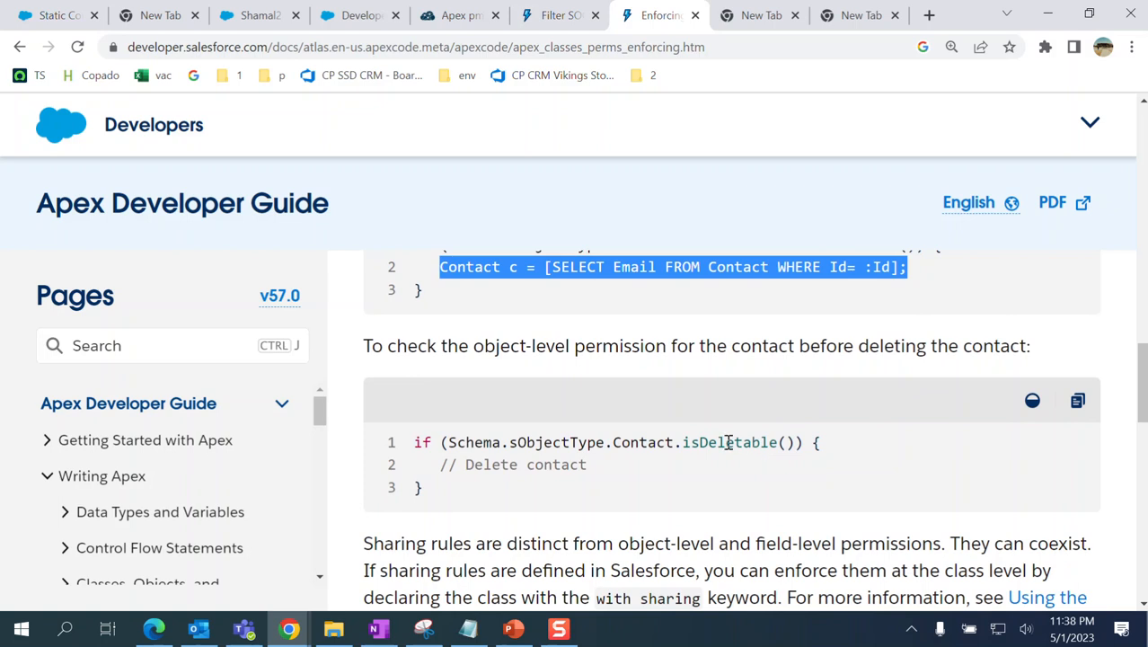
double_click(728, 442)
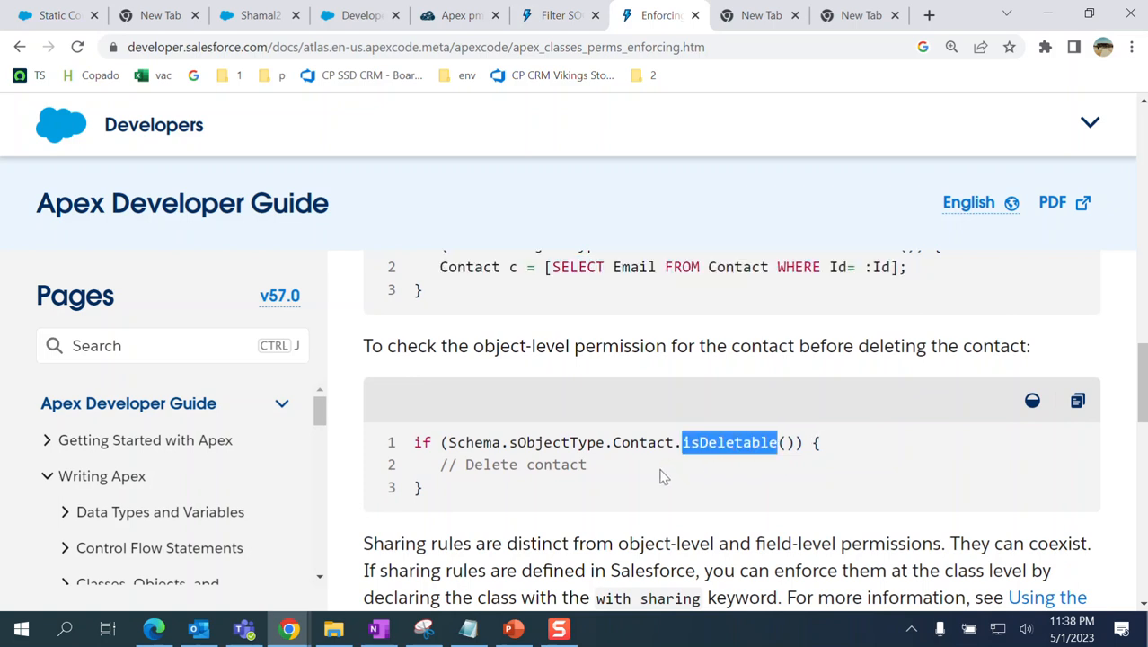
left_click(667, 476)
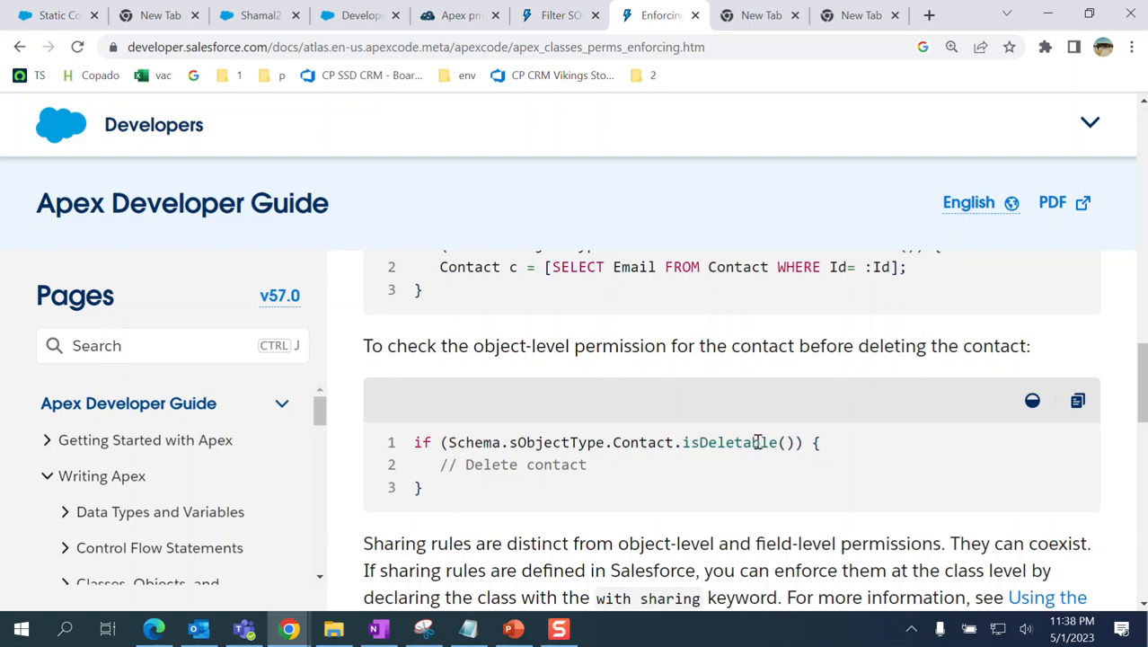
left_click_drag(458, 442, 759, 442)
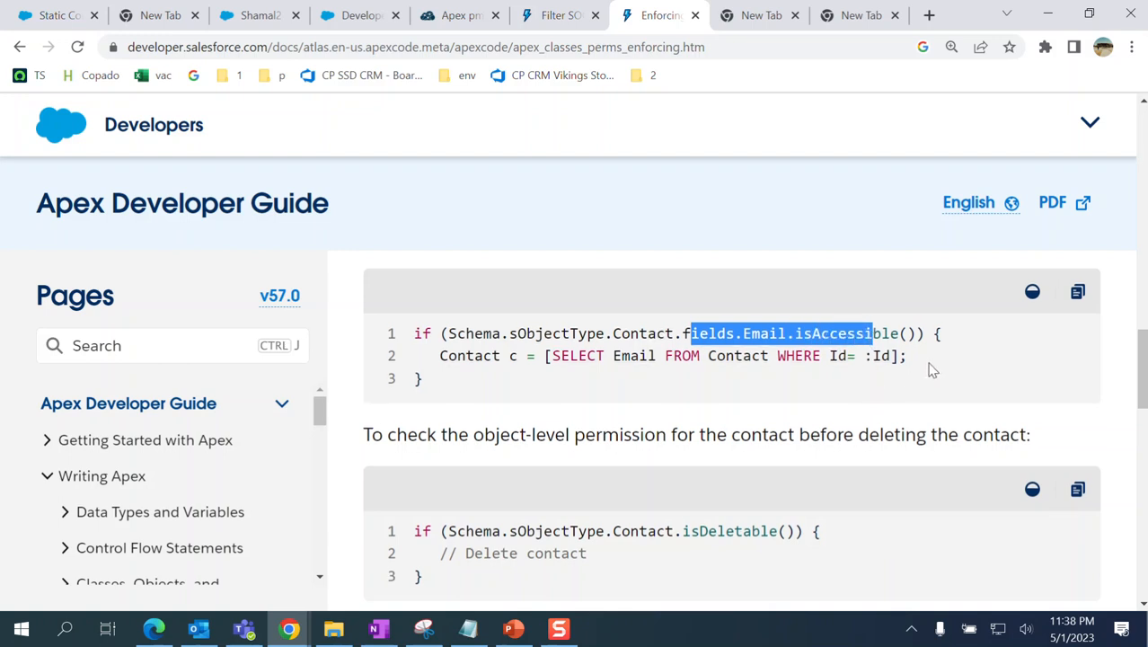
scroll("down", 3)
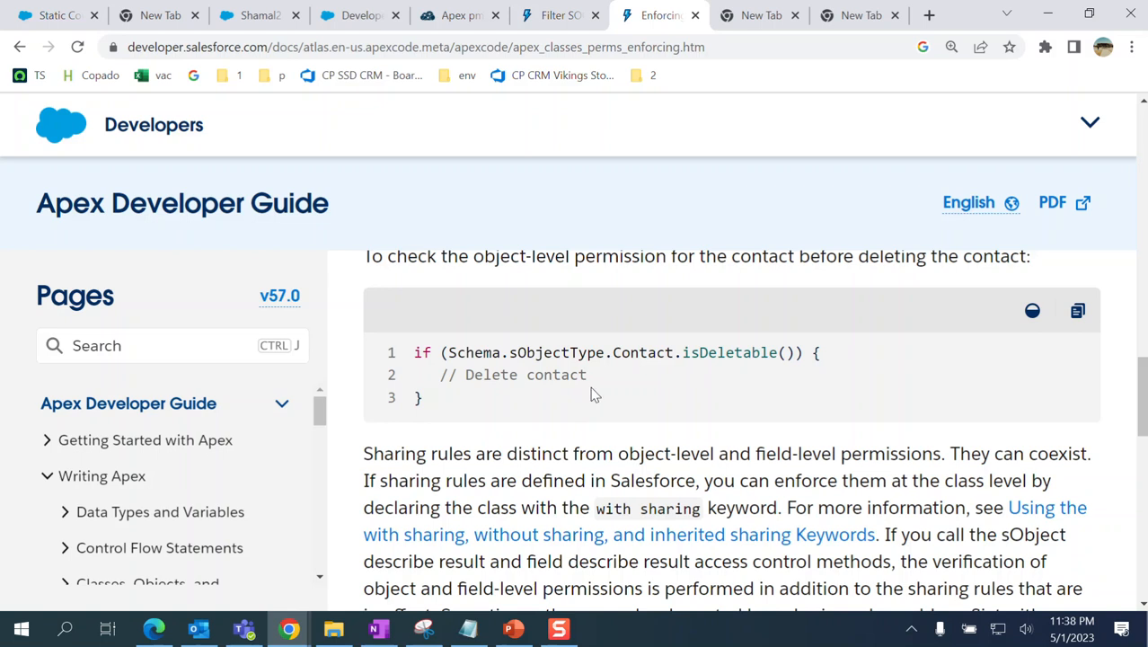
mouse_move(588, 394)
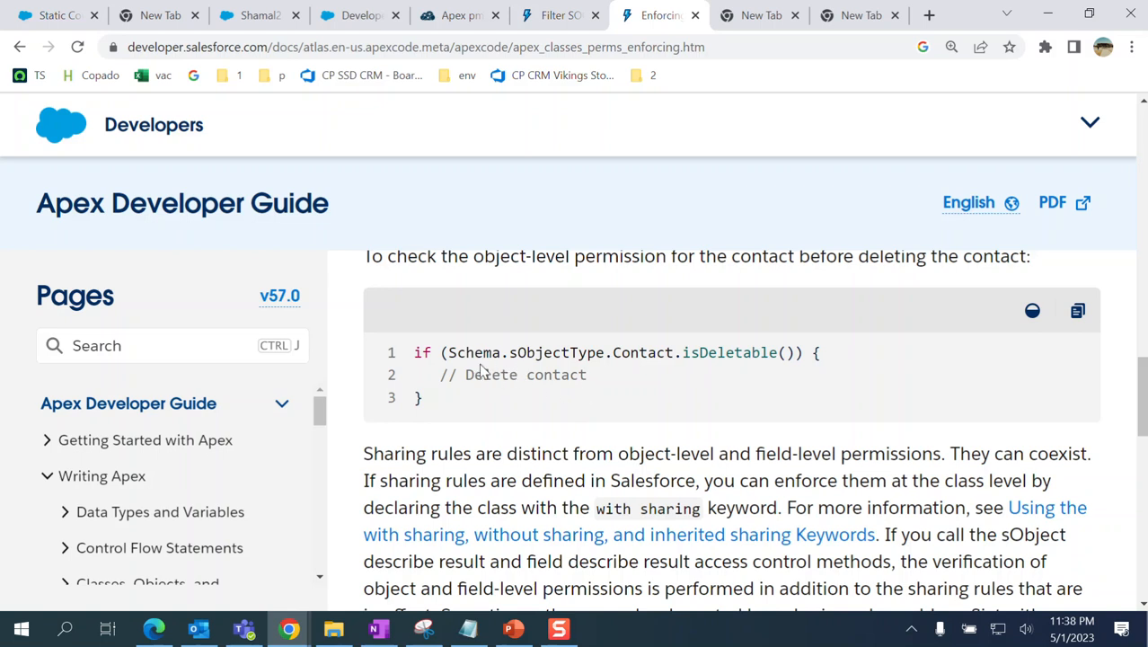
mouse_move(480, 371)
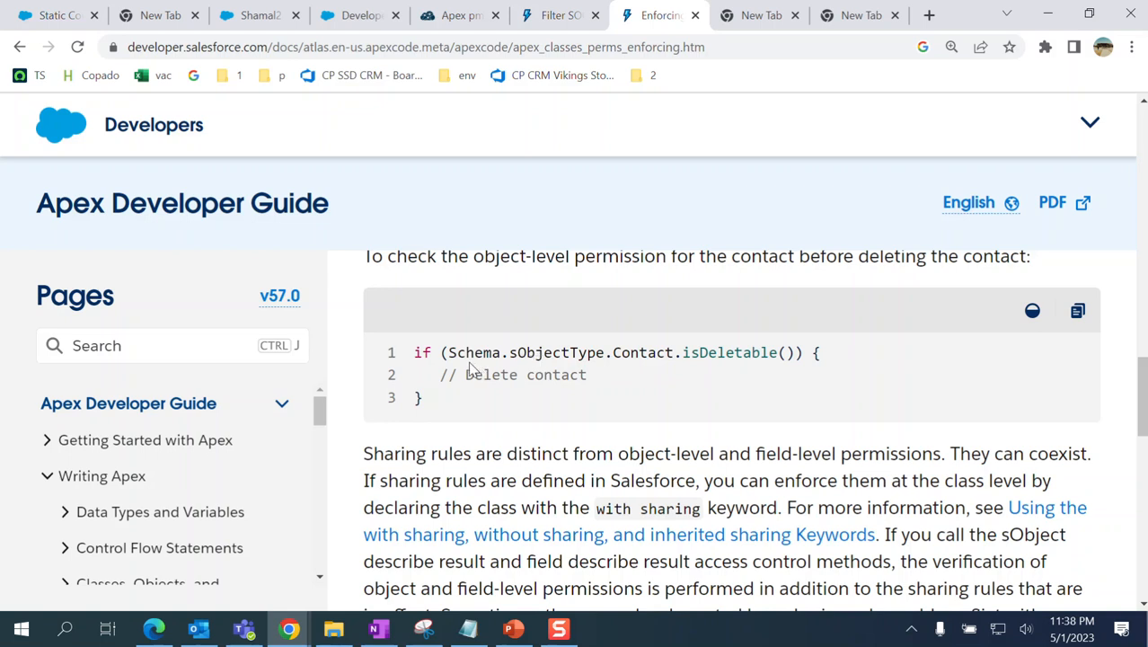
mouse_move(668, 376)
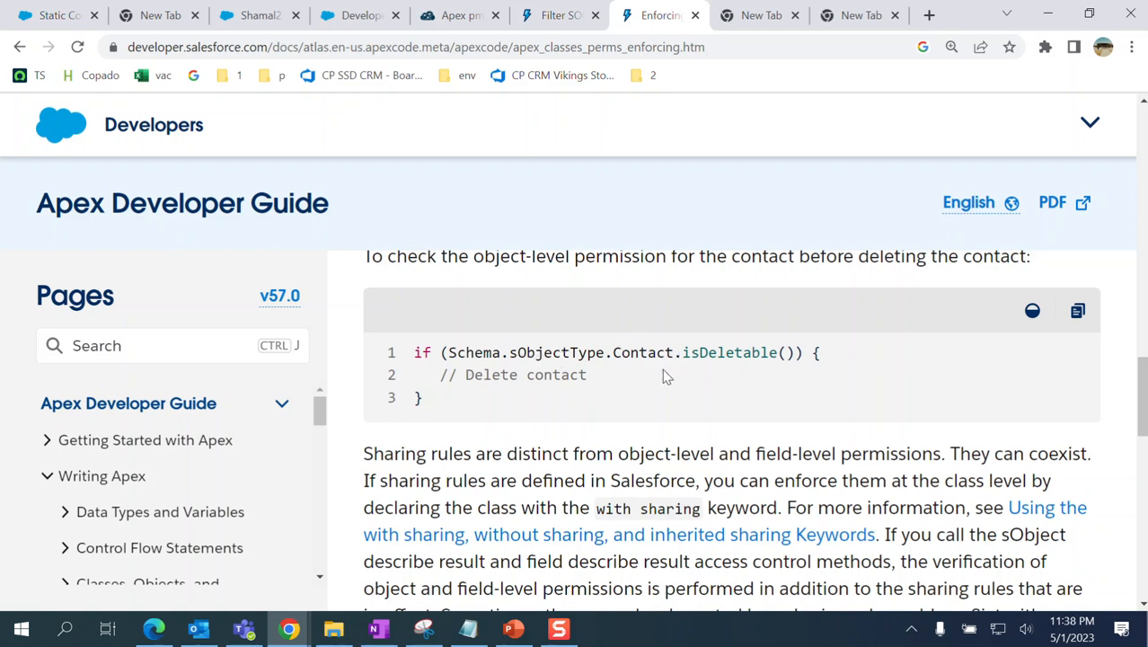
mouse_move(662, 376)
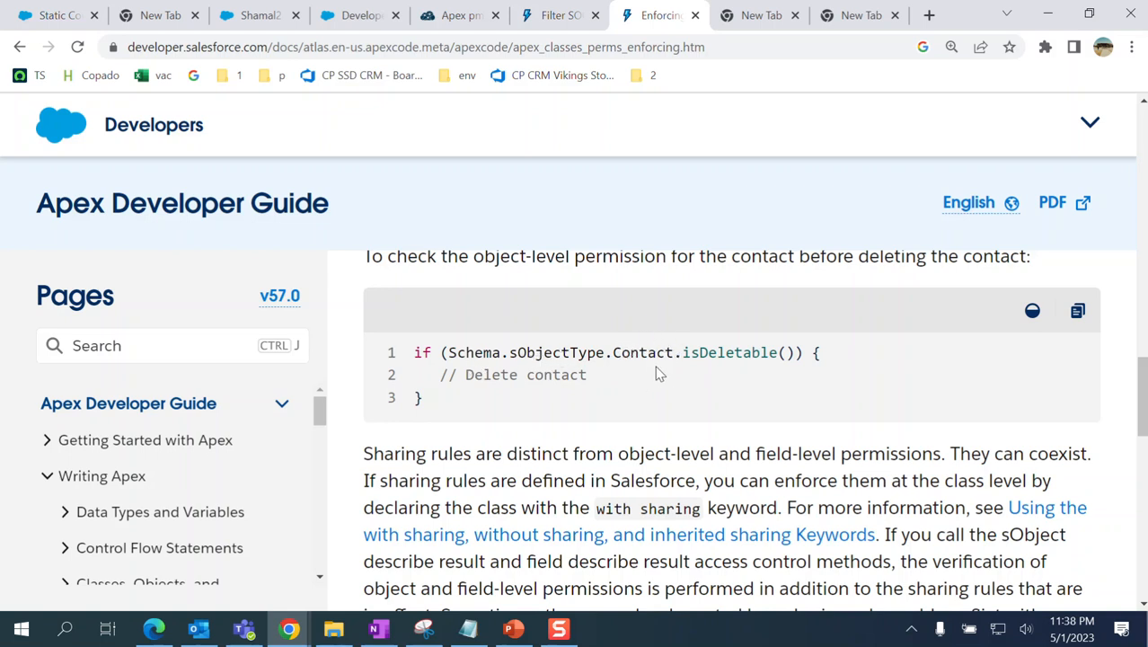
mouse_move(824, 362)
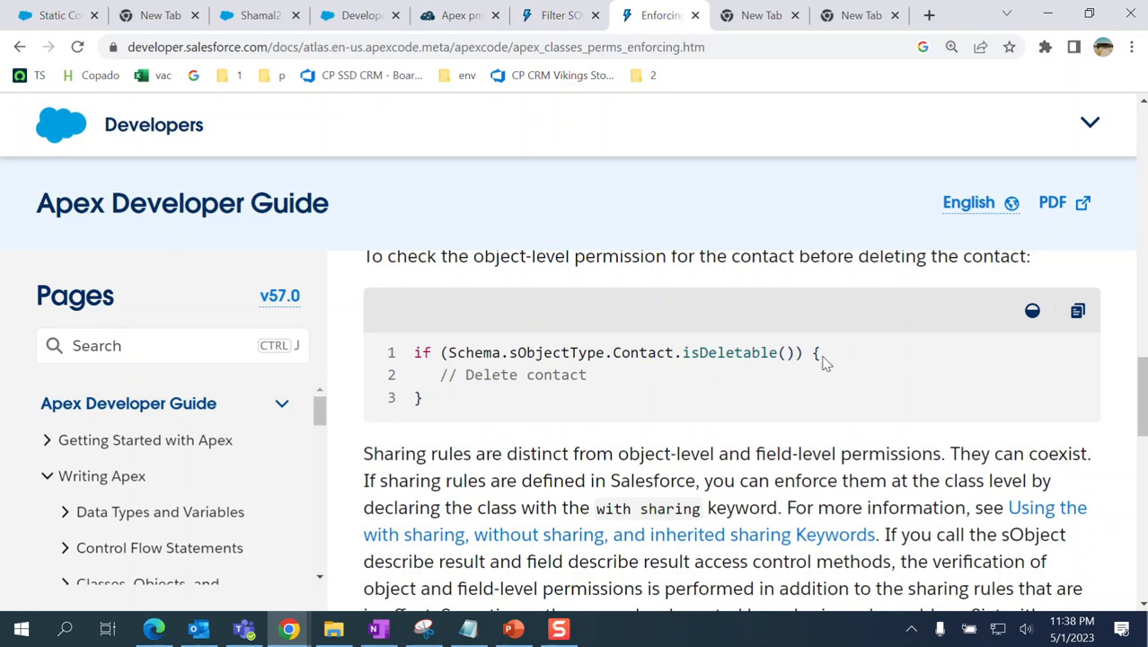
mouse_move(638, 355)
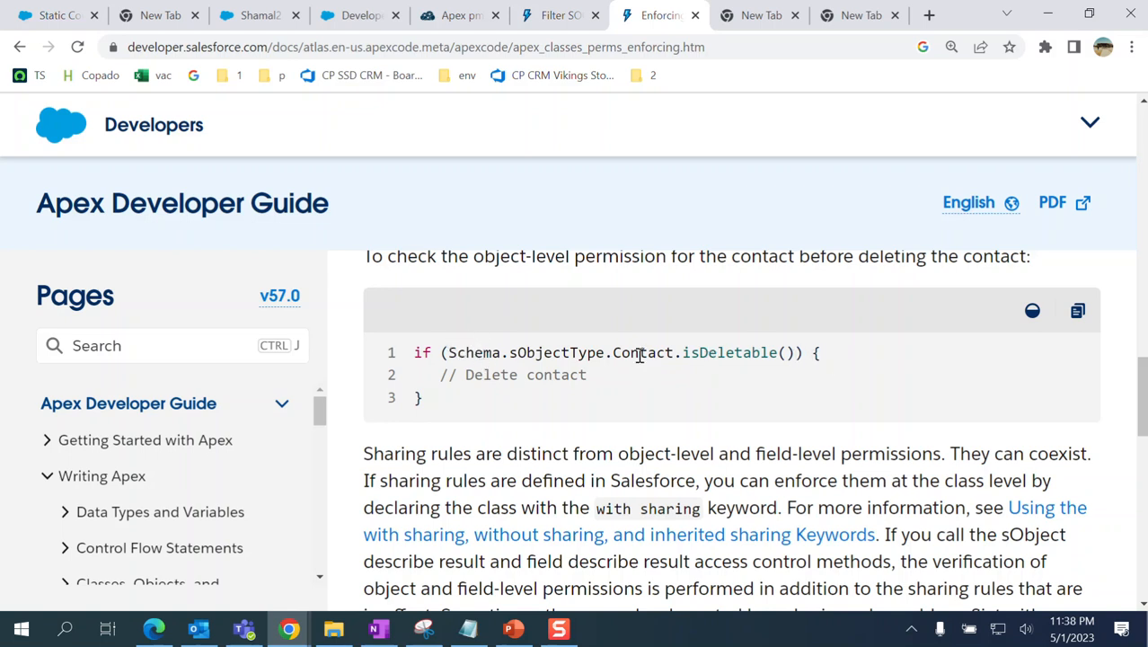